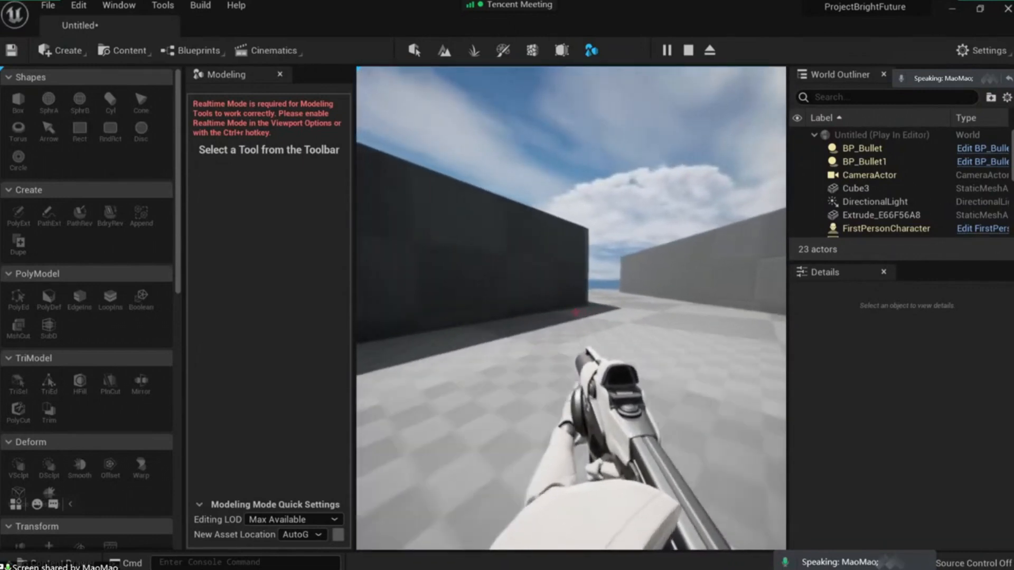
# Step: End the Play In Editor session and return to editing the level
pyautogui.click(688, 50)
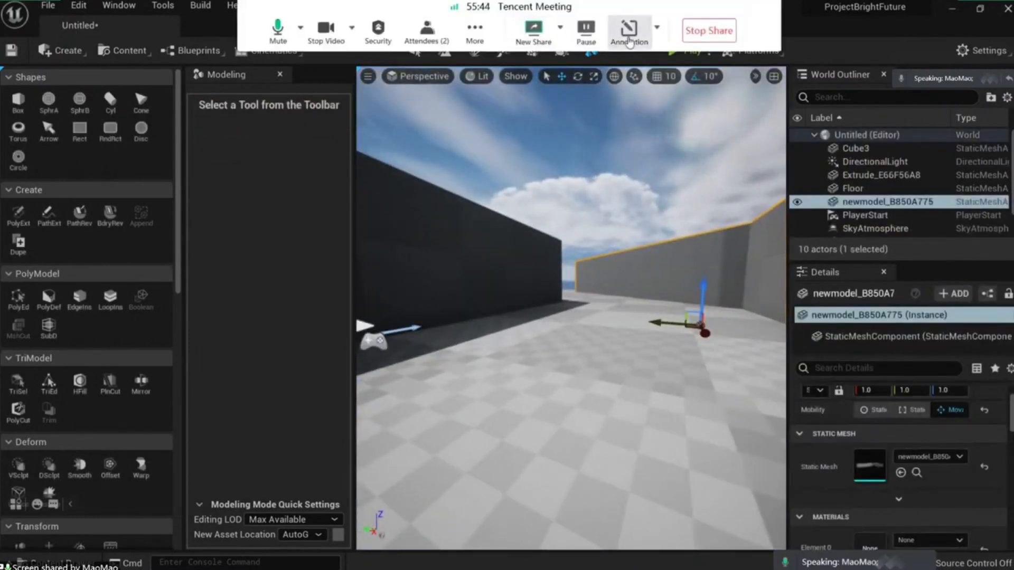
# Step: Draw red stick-figure pen annotations over the shared Unreal Engine viewport in Tencent Meeting
pyautogui.click(628, 30)
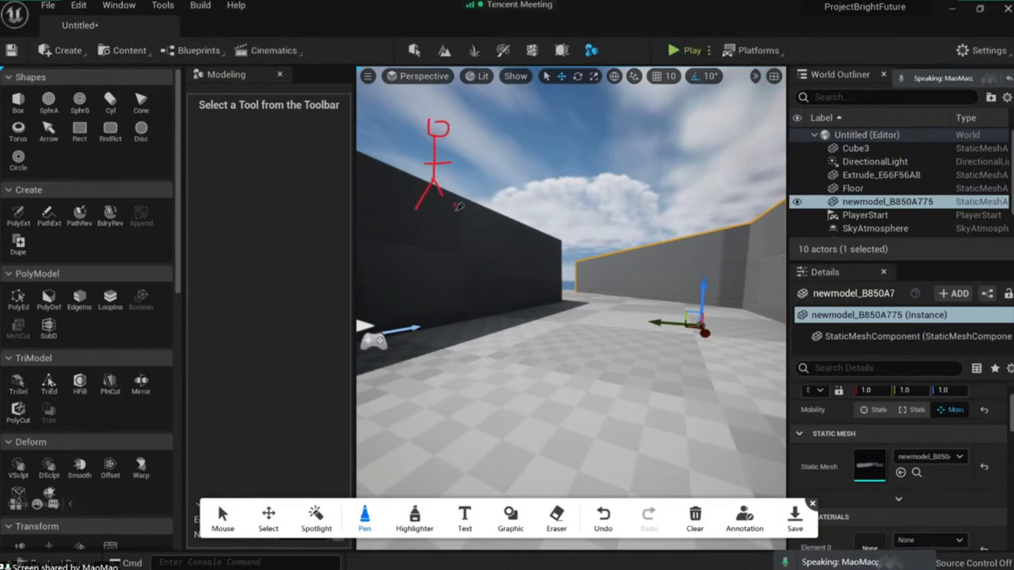
pyautogui.moveTo(450, 204); pyautogui.dragTo(588, 206)
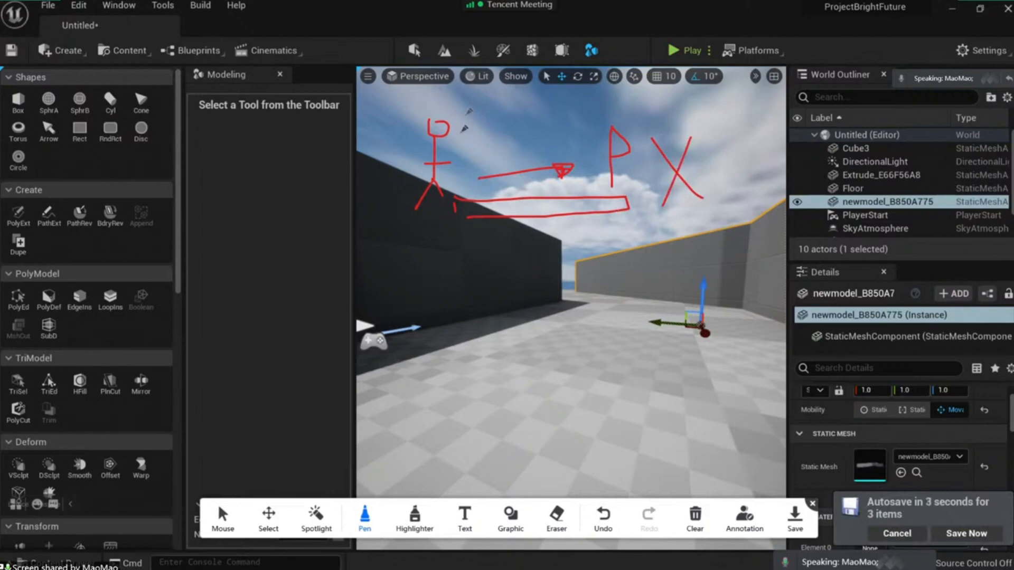
pyautogui.moveTo(433, 270)
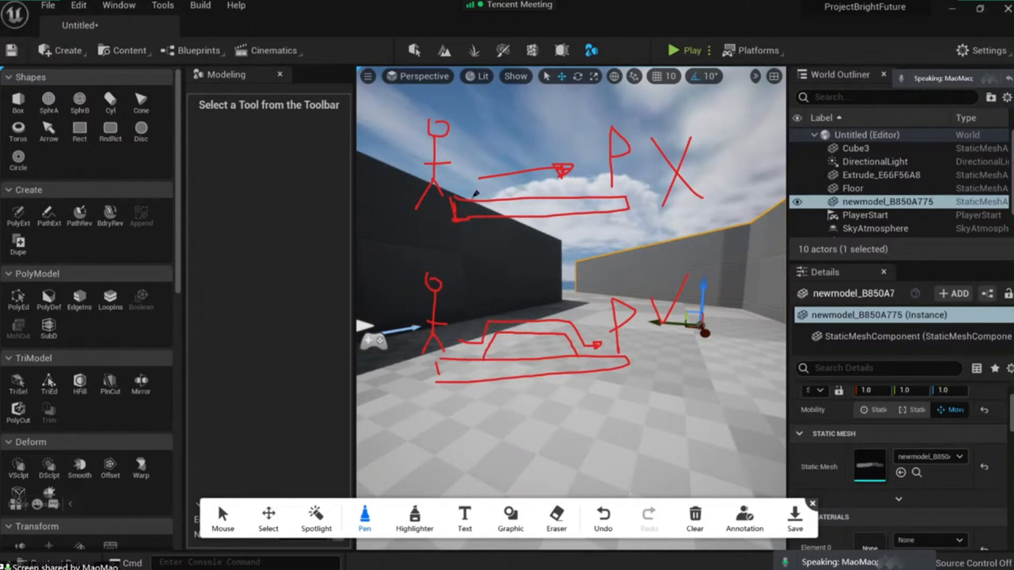
pyautogui.moveTo(481, 199)
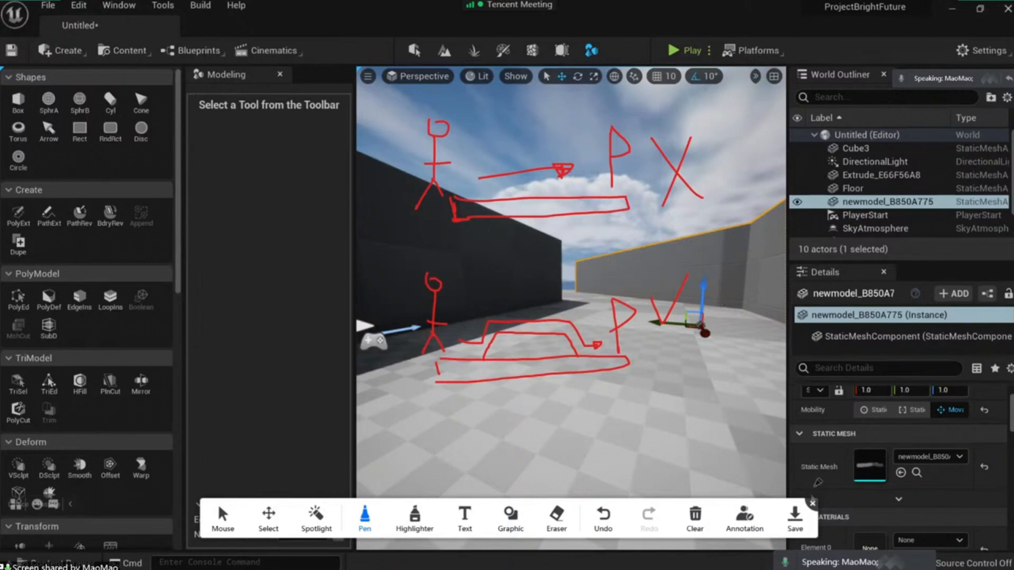
pyautogui.click(744, 518)
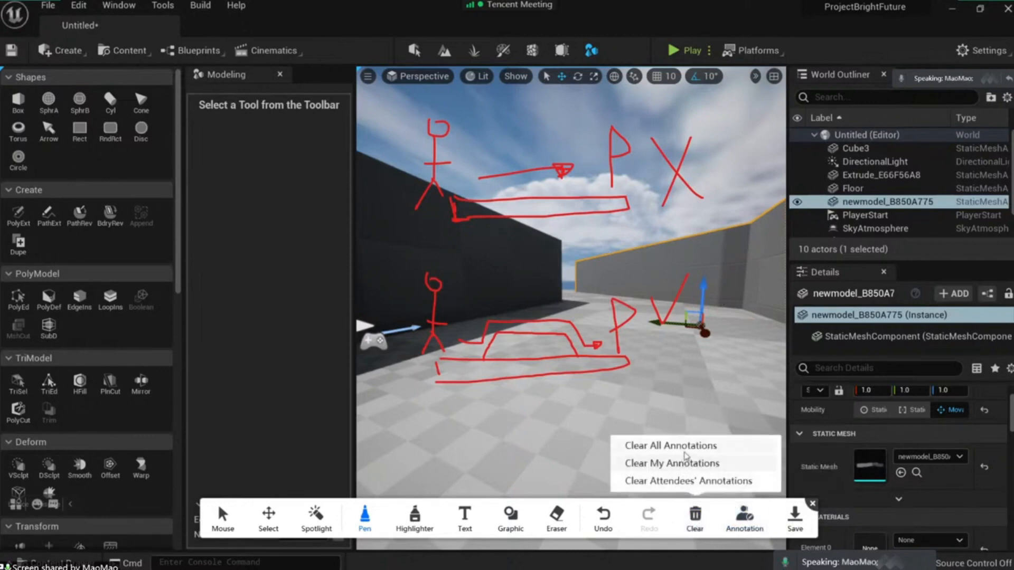
# Step: Clear all annotations from the shared screen in Tencent Meeting
pyautogui.click(671, 445)
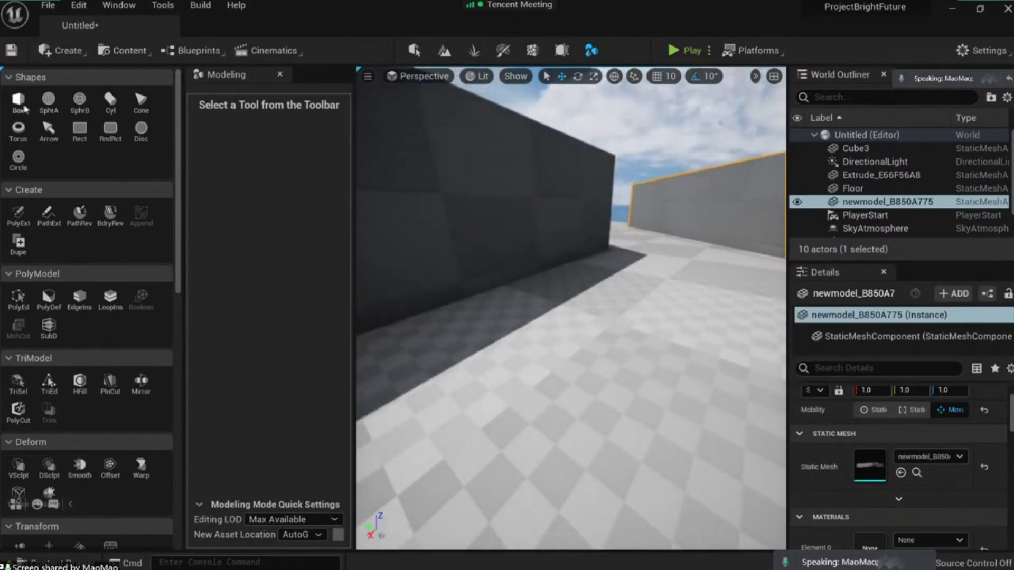
# Step: Place and complete a Box shape on the floor at the foot of the wall
pyautogui.click(18, 98)
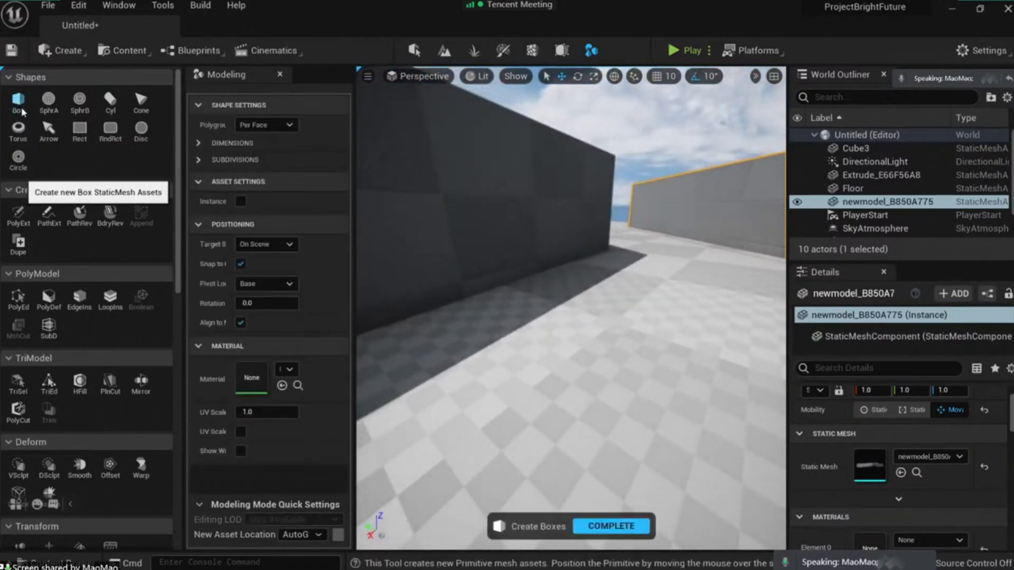
pyautogui.click(447, 318)
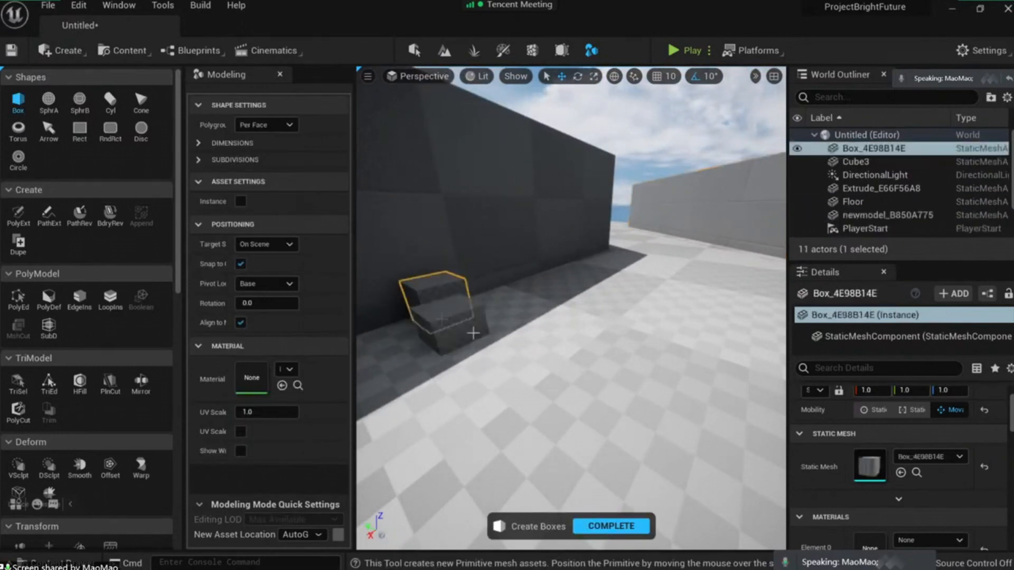
pyautogui.click(610, 526)
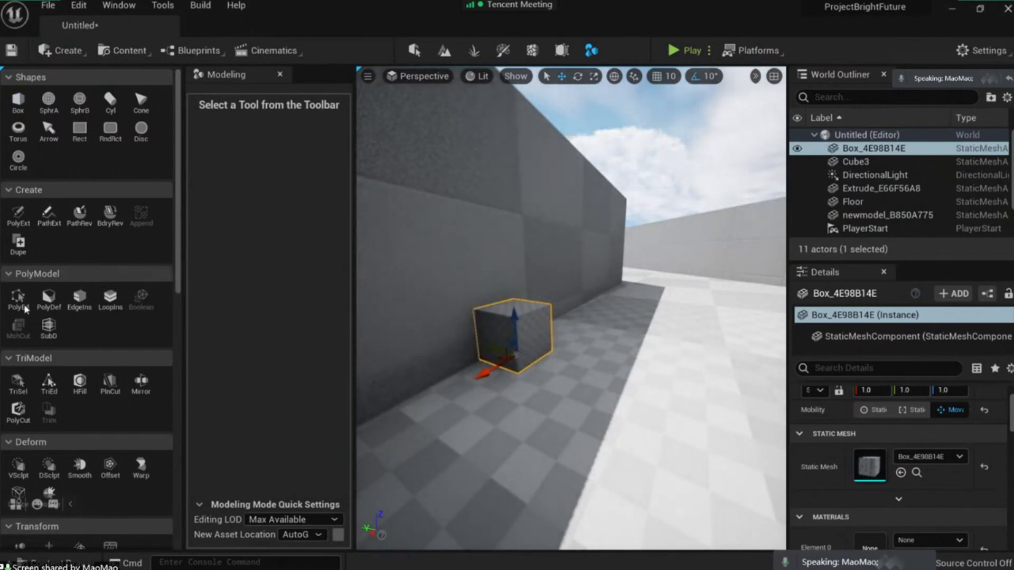
# Step: Scale the box with PolyEd into a long low platform, then play-test and stop
pyautogui.click(17, 297)
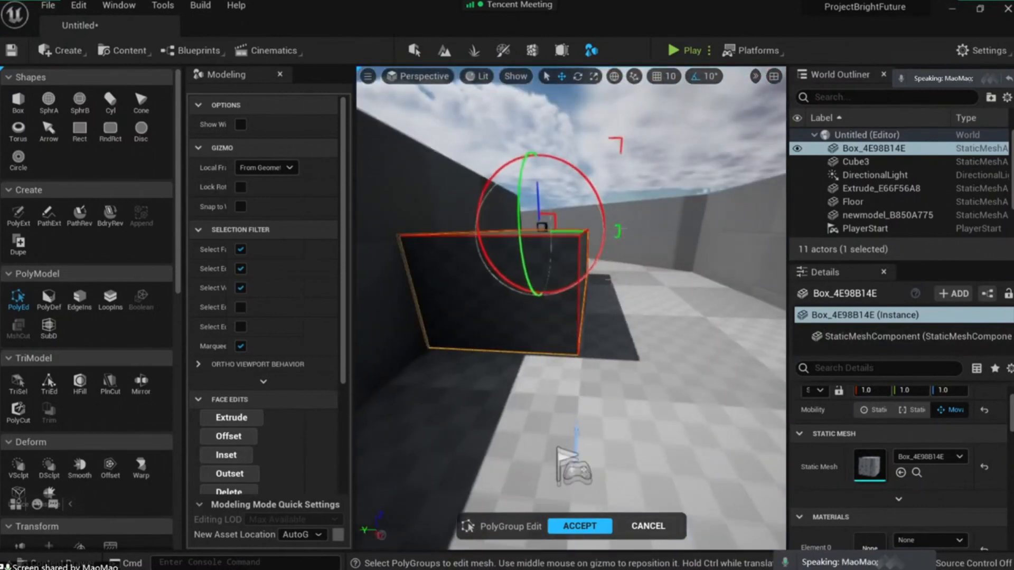
pyautogui.click(579, 526)
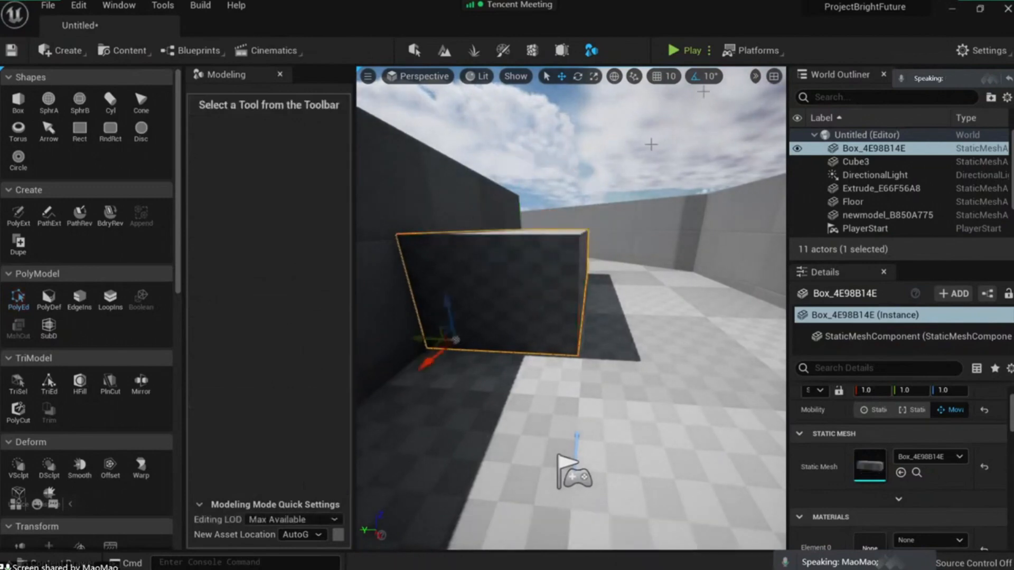
pyautogui.click(683, 51)
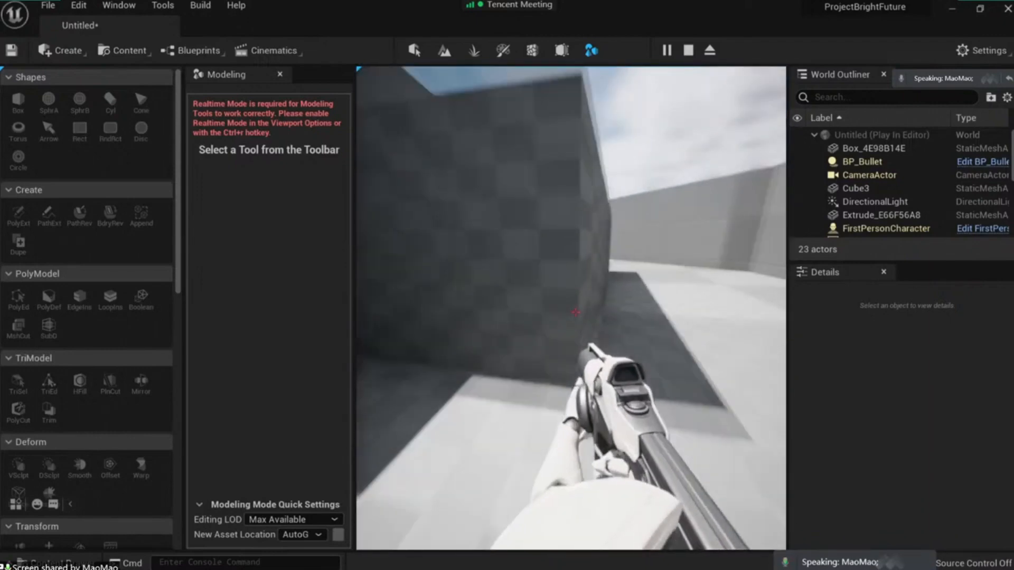
pyautogui.moveTo(572, 311)
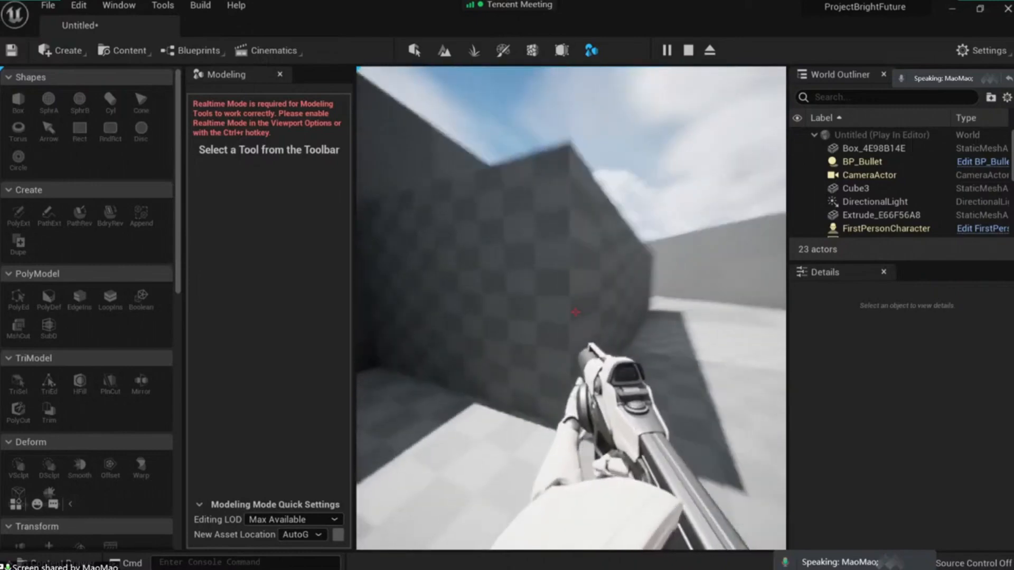
pyautogui.click(686, 50)
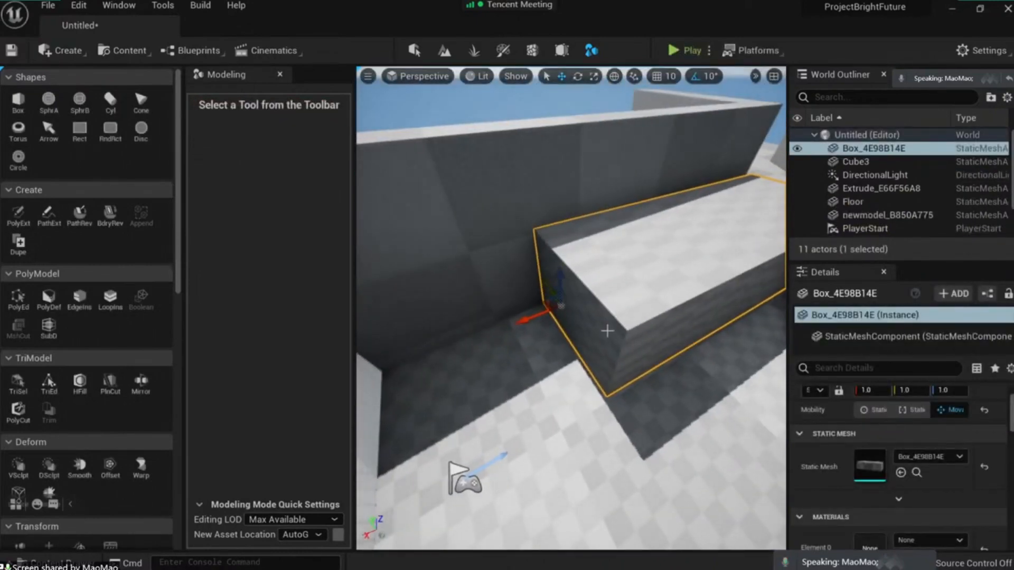
# Step: Extrude Box_4E98B14E's end face in PolyEd to lengthen the platform along the wall
pyautogui.click(17, 296)
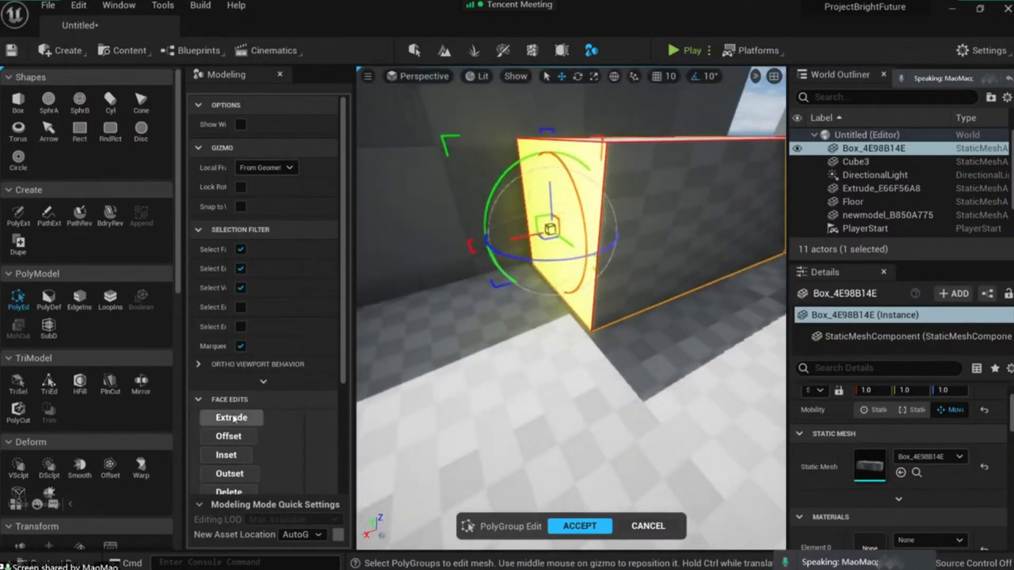
pyautogui.click(231, 417)
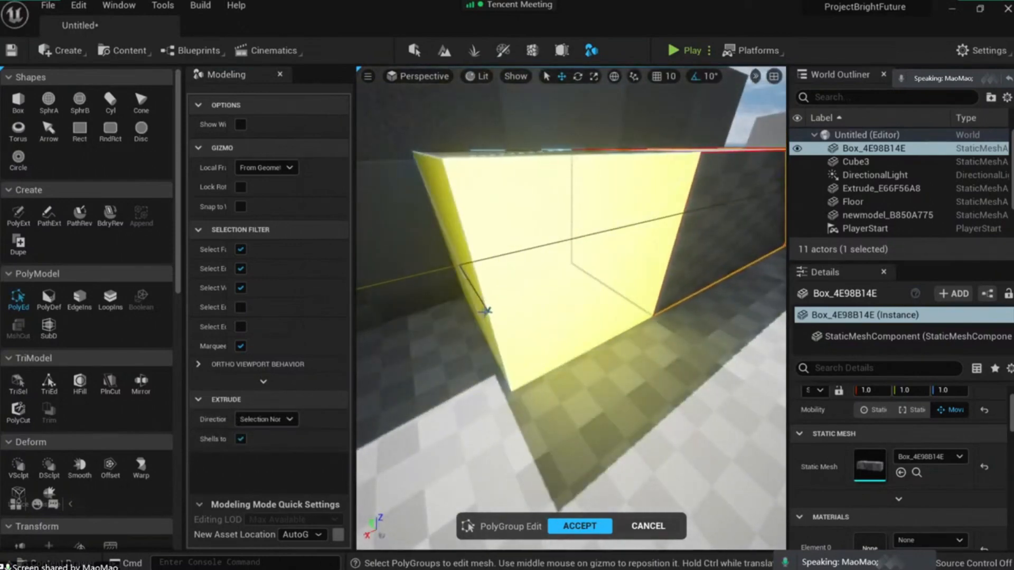
pyautogui.click(579, 527)
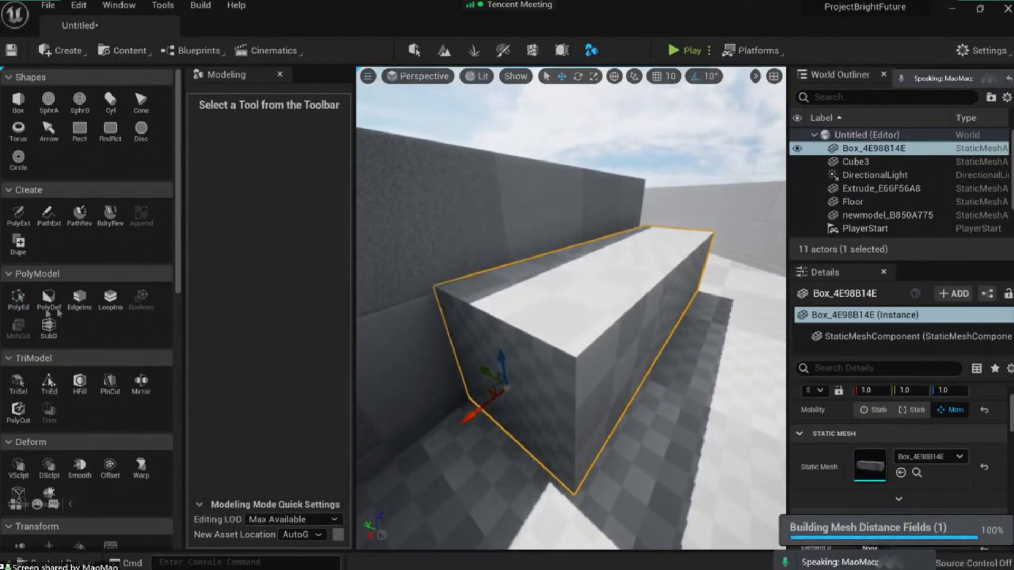
# Step: Drag the block's top front edge down to the floor in PolyEd, then play-test
pyautogui.click(17, 297)
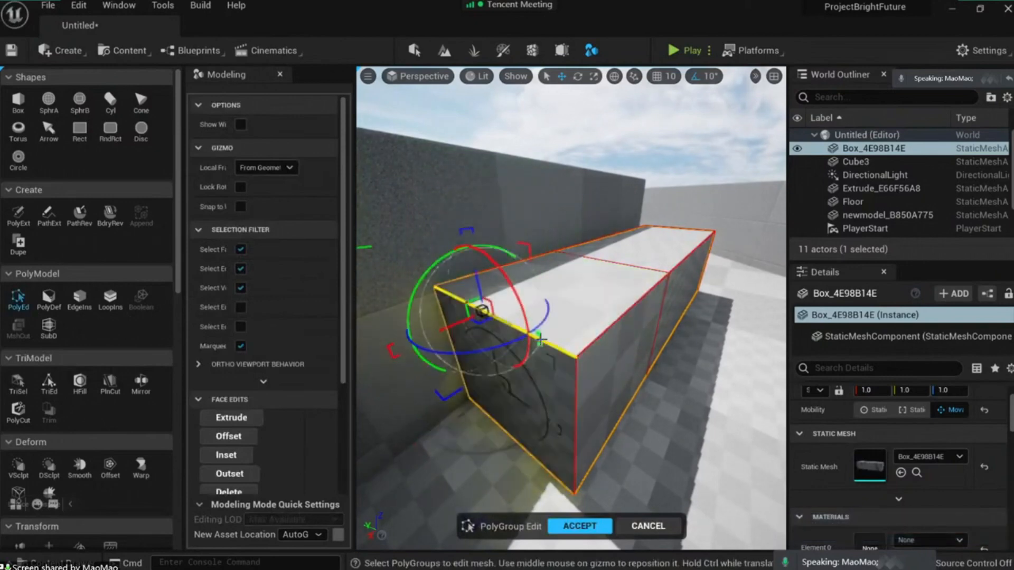
pyautogui.moveTo(550, 291); pyautogui.dragTo(485, 245)
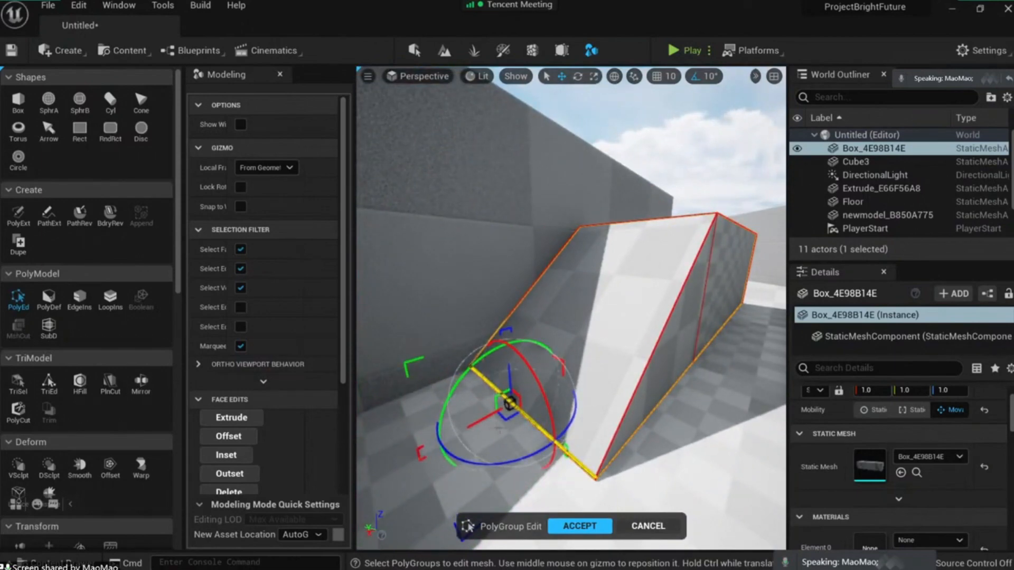
pyautogui.click(577, 526)
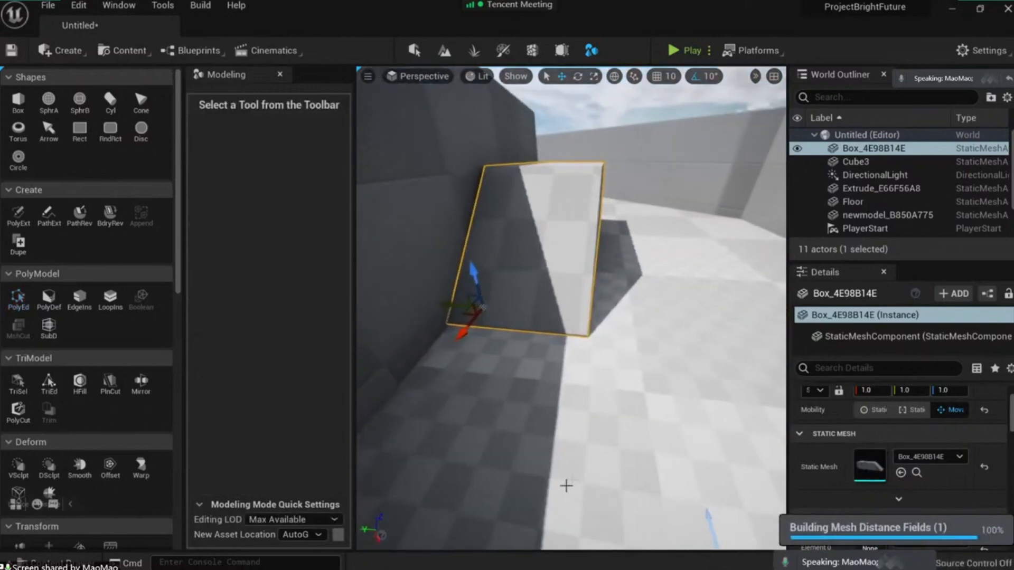
pyautogui.click(682, 50)
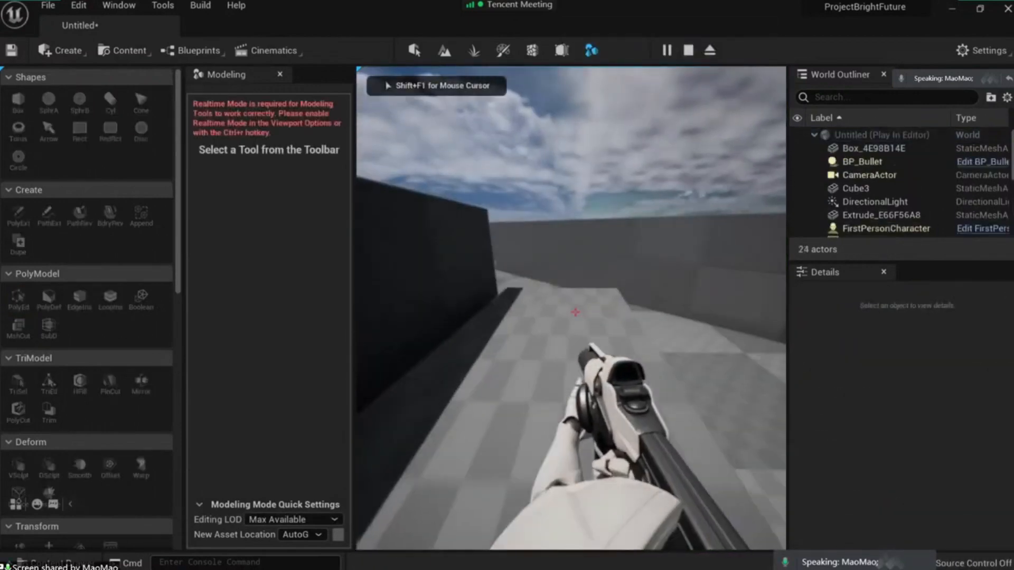
pyautogui.moveTo(573, 311)
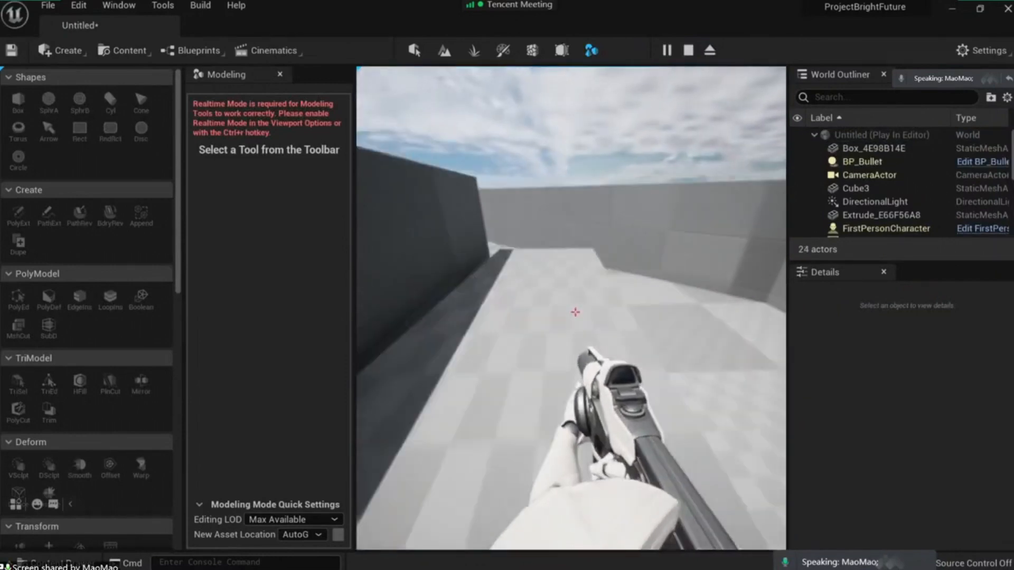
pyautogui.moveTo(574, 312)
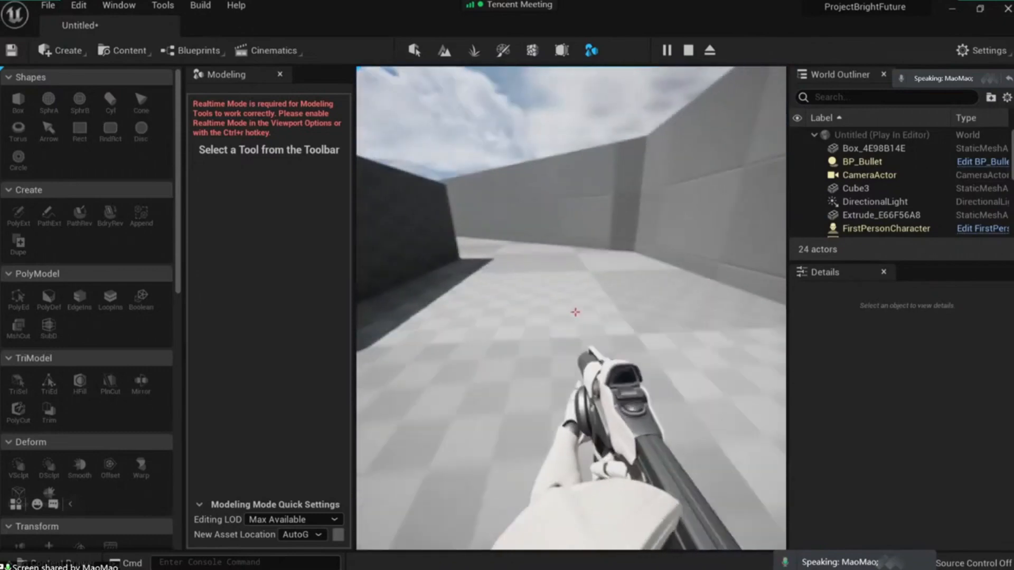